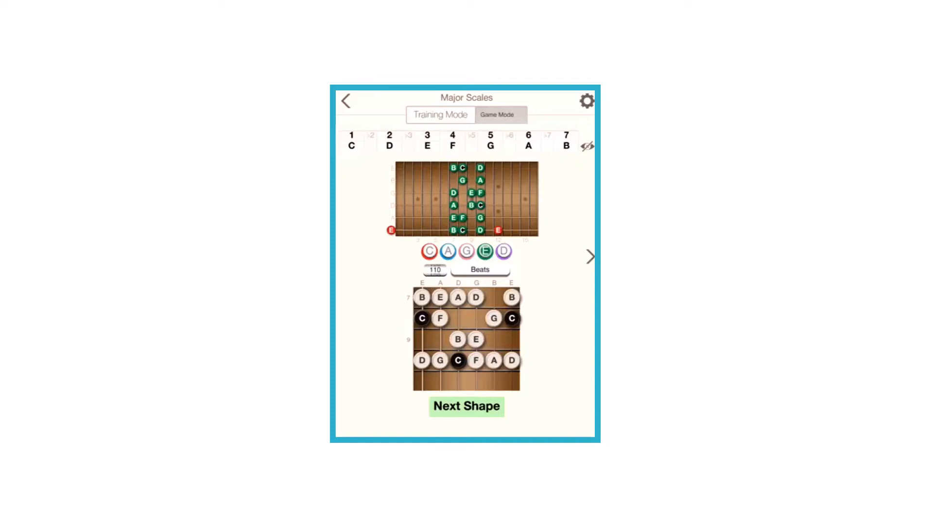
pyautogui.click(486, 251)
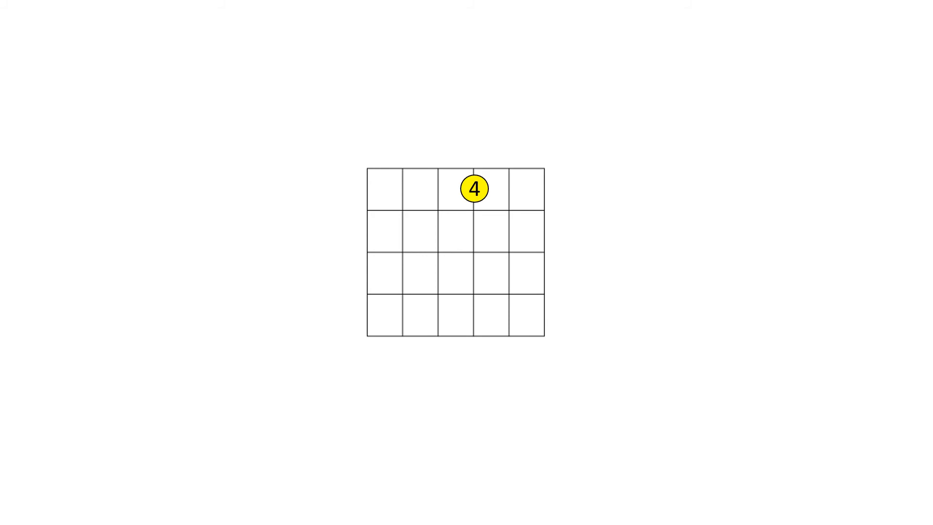
pyautogui.click(507, 272)
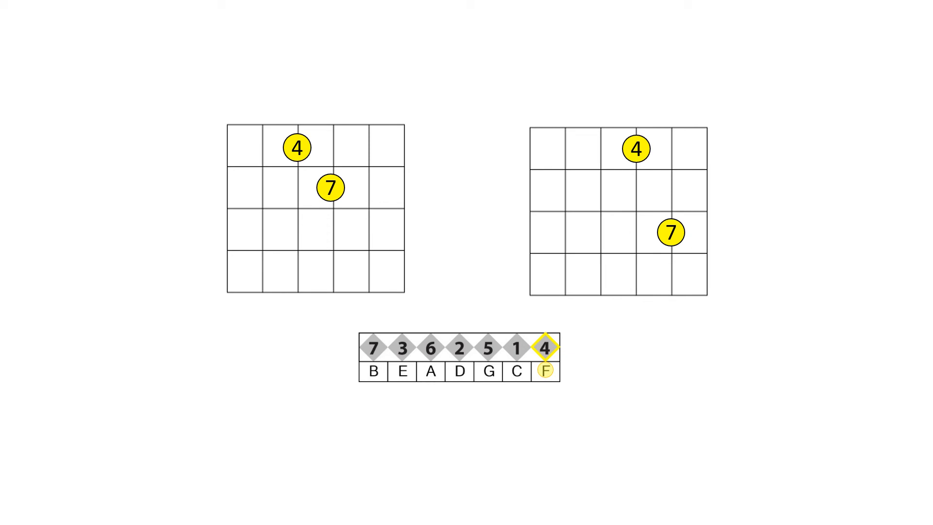
pyautogui.click(373, 348)
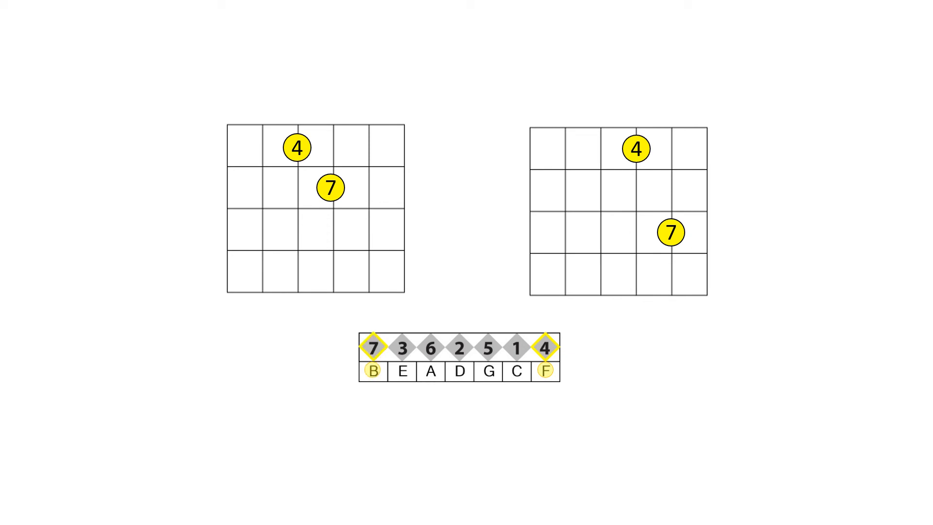